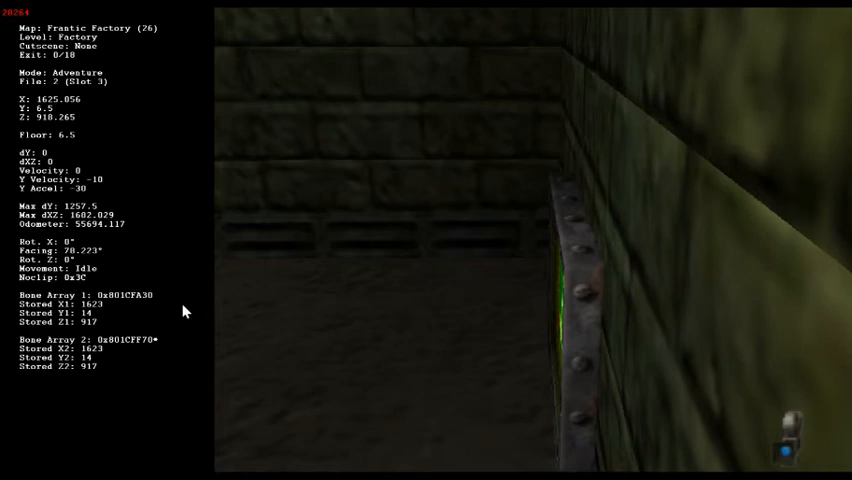
{"action": "mouse_move", "coordinate": [166, 300]}
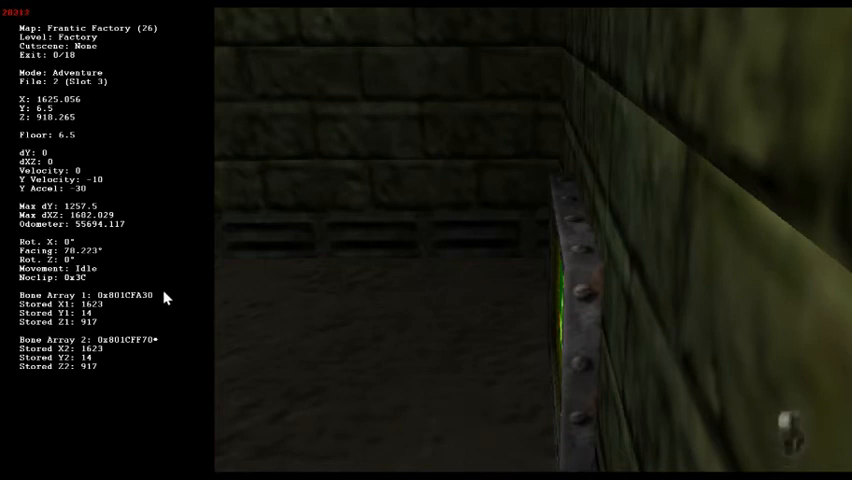
{"action": "mouse_move", "coordinate": [168, 346]}
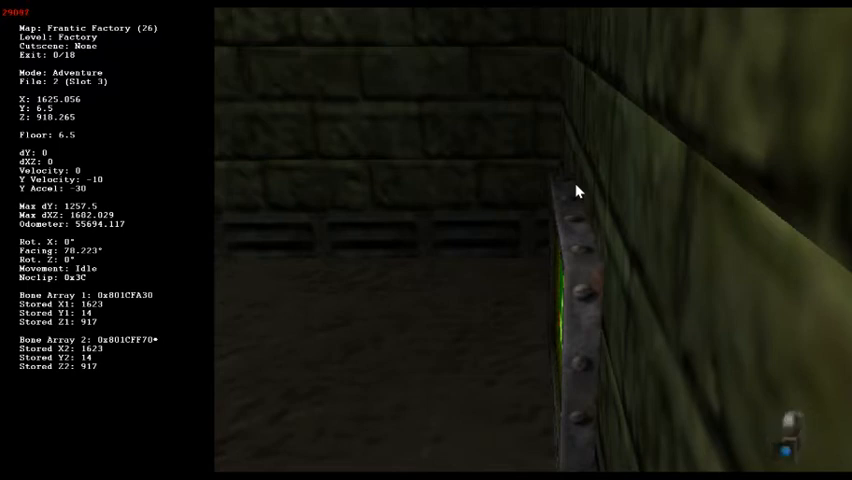
{"action": "mouse_move", "coordinate": [394, 100]}
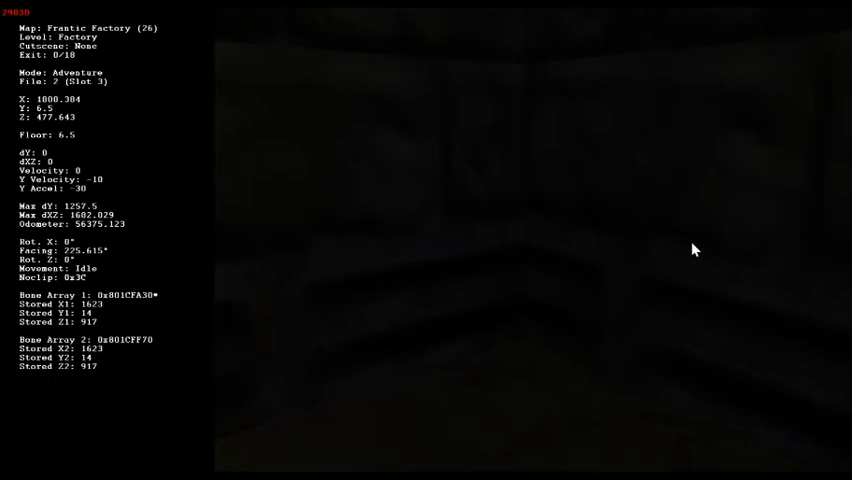
{"action": "mouse_move", "coordinate": [342, 194]}
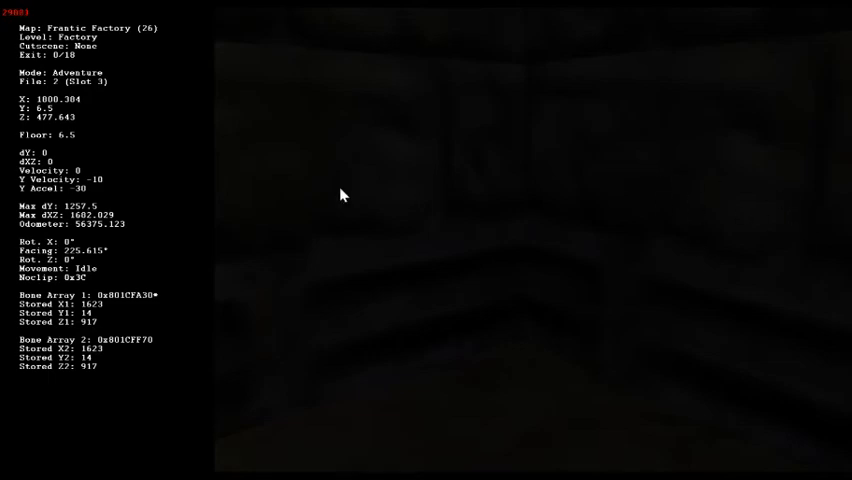
{"action": "mouse_move", "coordinate": [286, 220]}
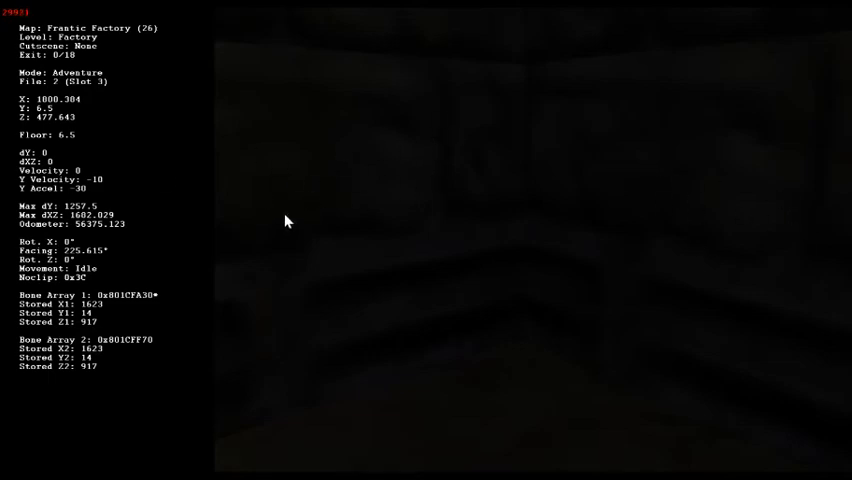